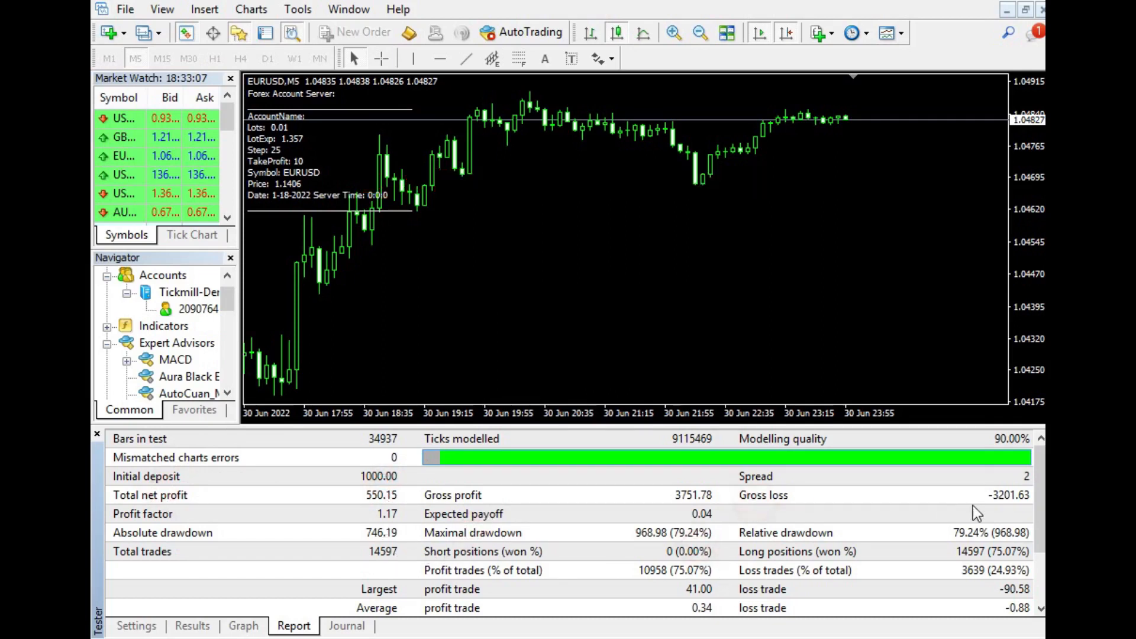
{"action": "mouse_move", "coordinate": [733, 557]}
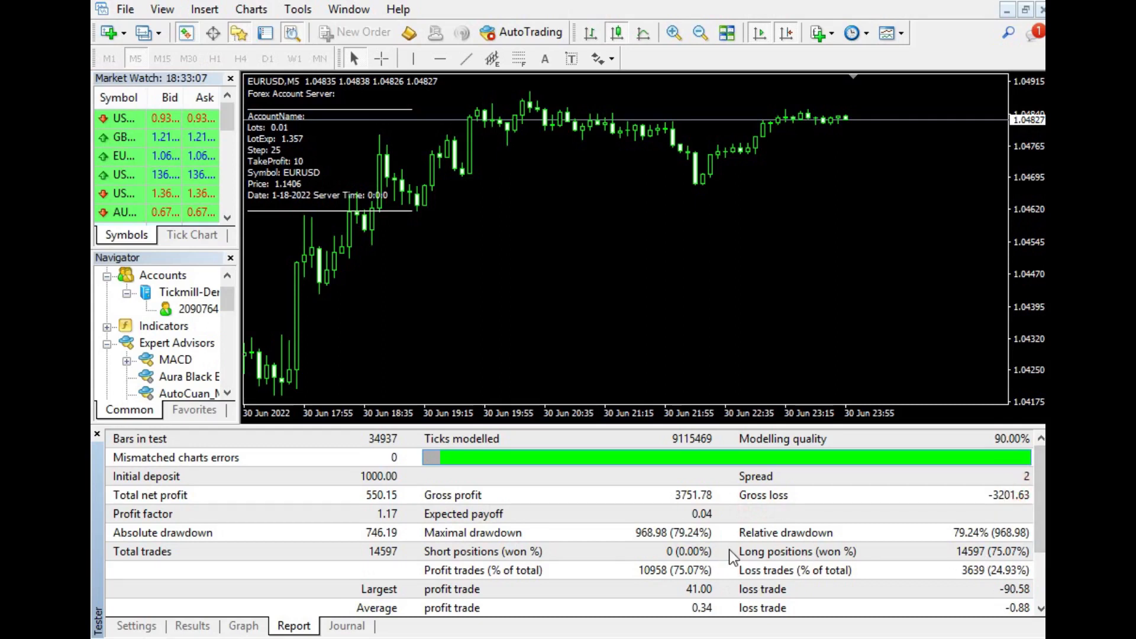
- Review the previous backtest's Graph, Results, Settings and Report views in the Strategy Tester
{"action": "scroll", "scroll_direction": "down", "scroll_amount": 3}
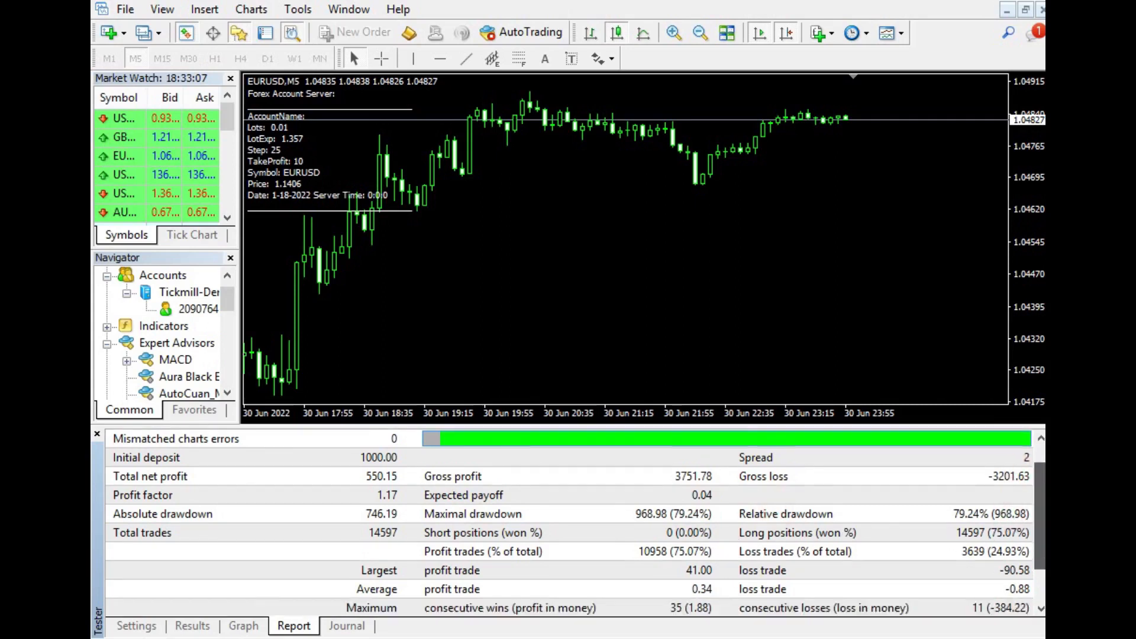
{"action": "scroll", "scroll_direction": "down", "scroll_amount": 3}
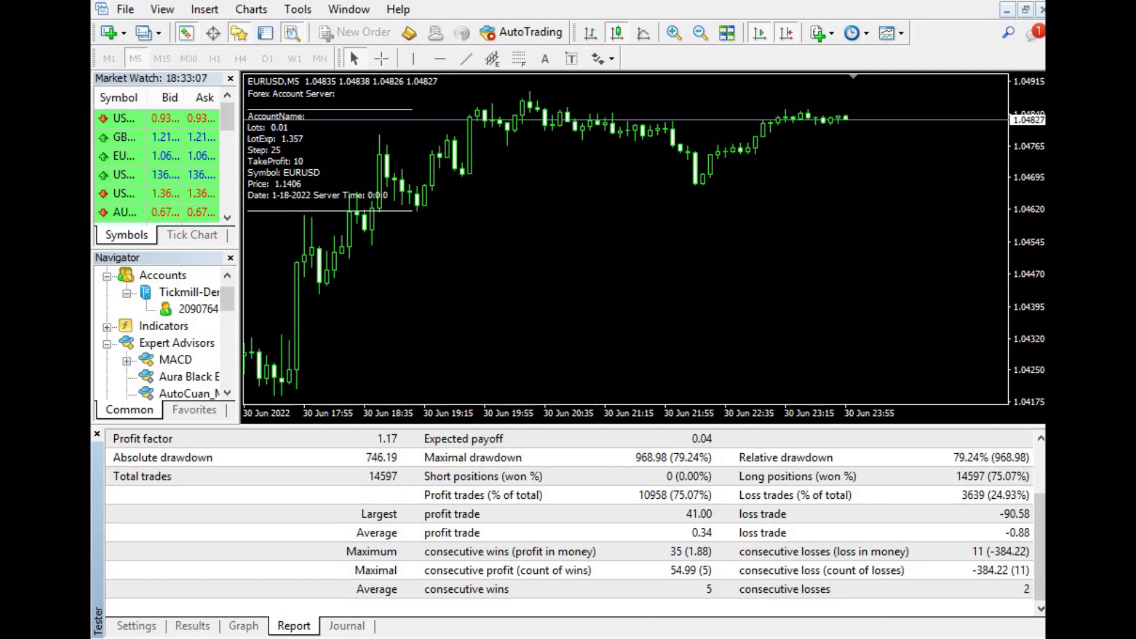
{"action": "mouse_move", "coordinate": [490, 553]}
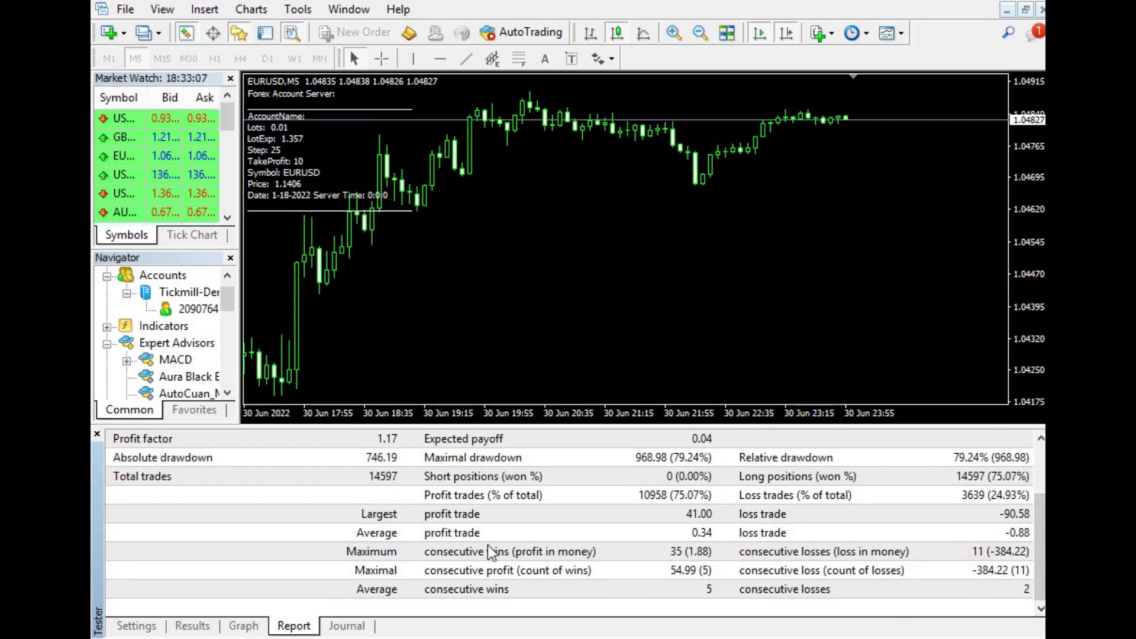
{"action": "mouse_move", "coordinate": [295, 576]}
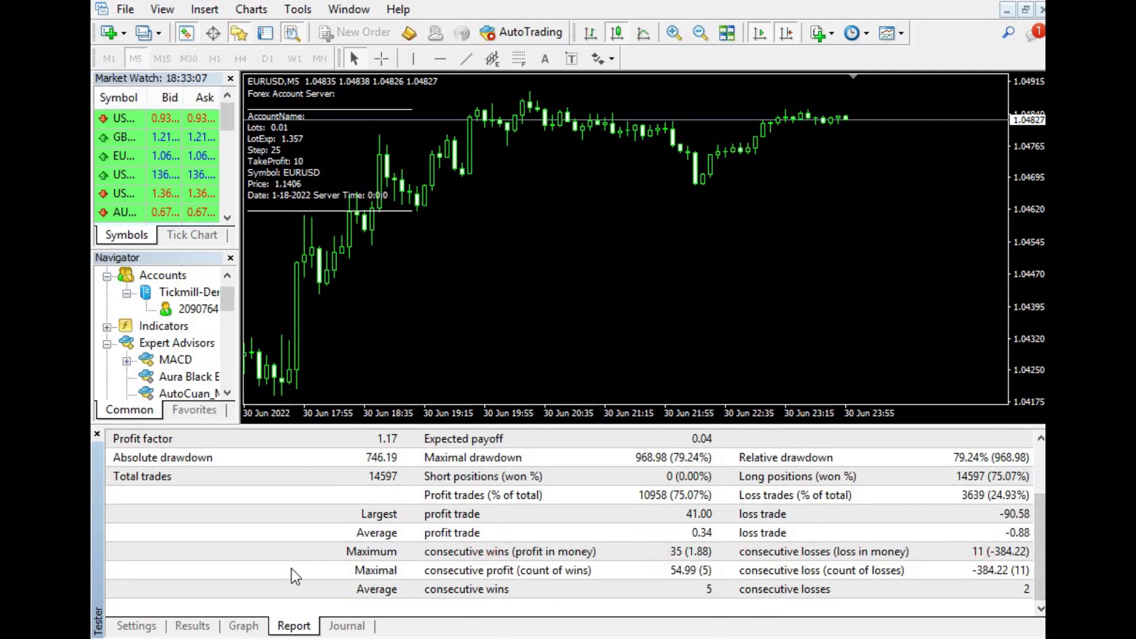
{"action": "left_click", "coordinate": [243, 625]}
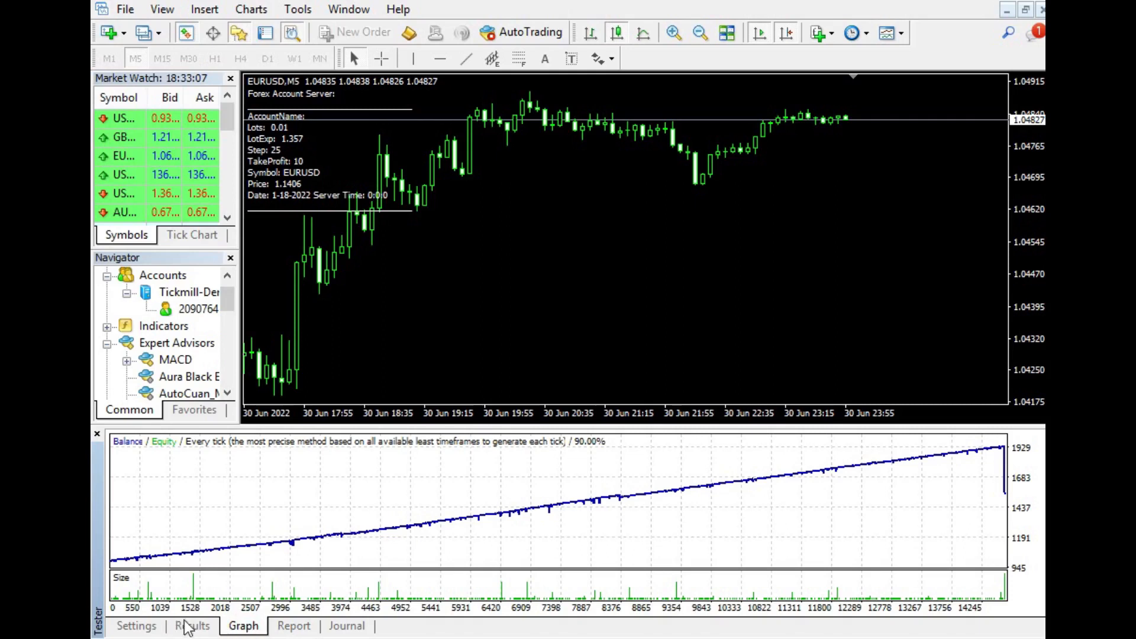
{"action": "left_click", "coordinate": [191, 626]}
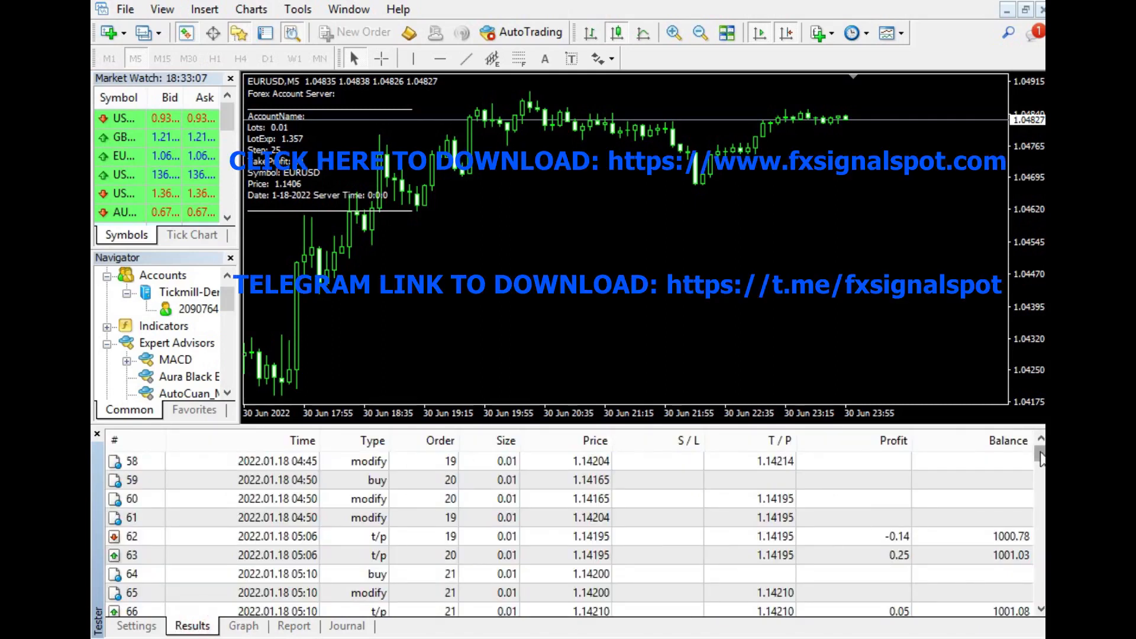
{"action": "scroll", "scroll_direction": "up", "scroll_amount": 3}
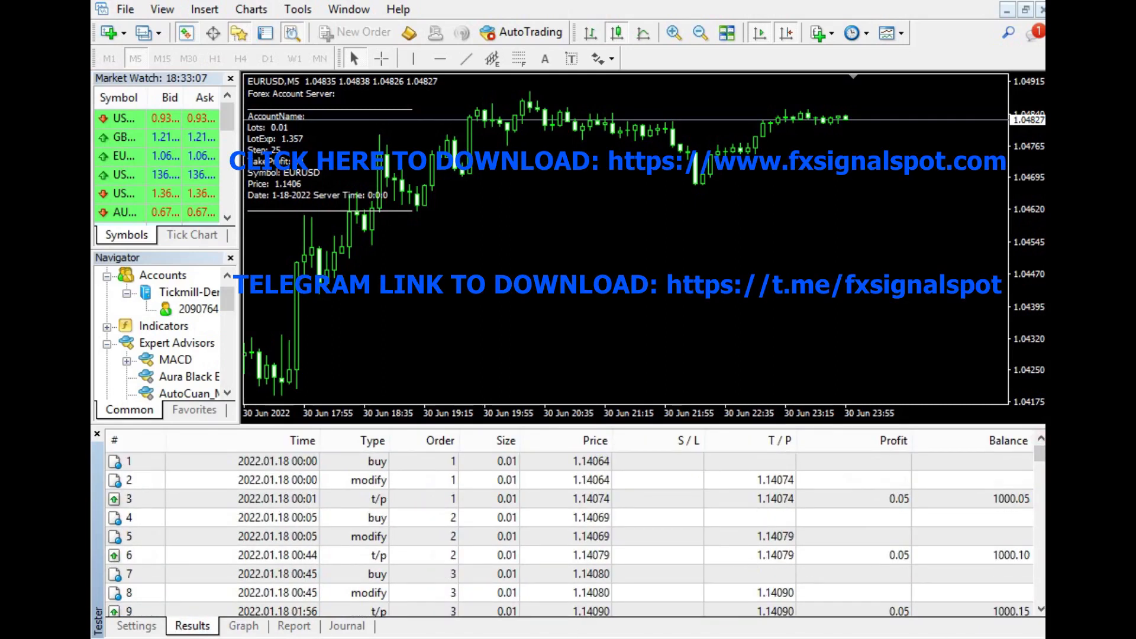
{"action": "left_click", "coordinate": [135, 625]}
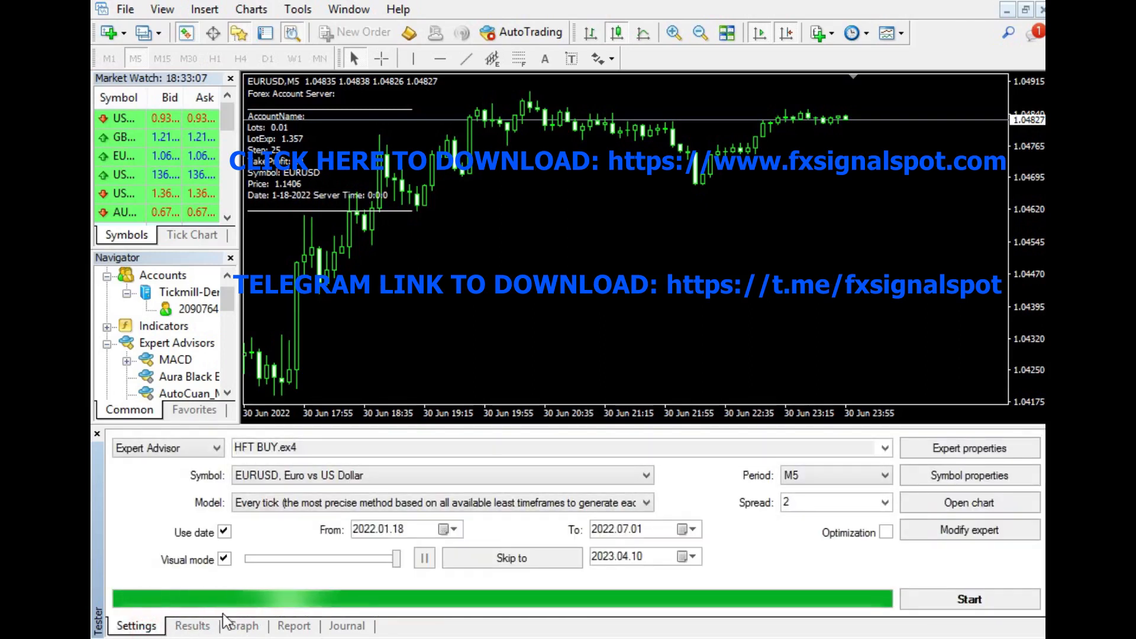
{"action": "left_click", "coordinate": [191, 625]}
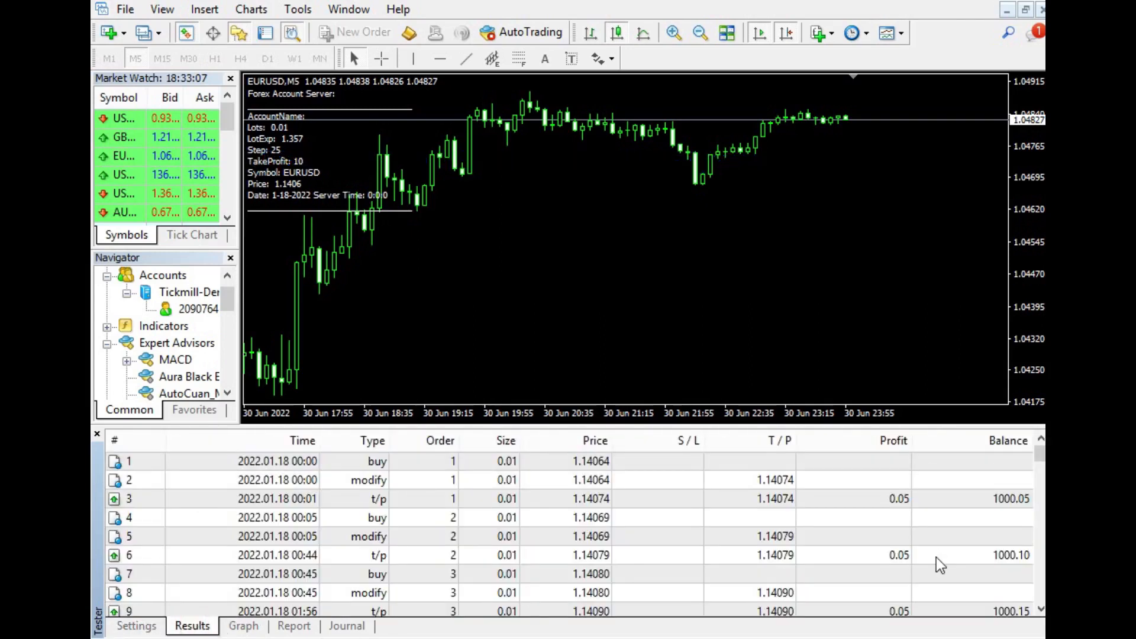
{"action": "left_click", "coordinate": [244, 626]}
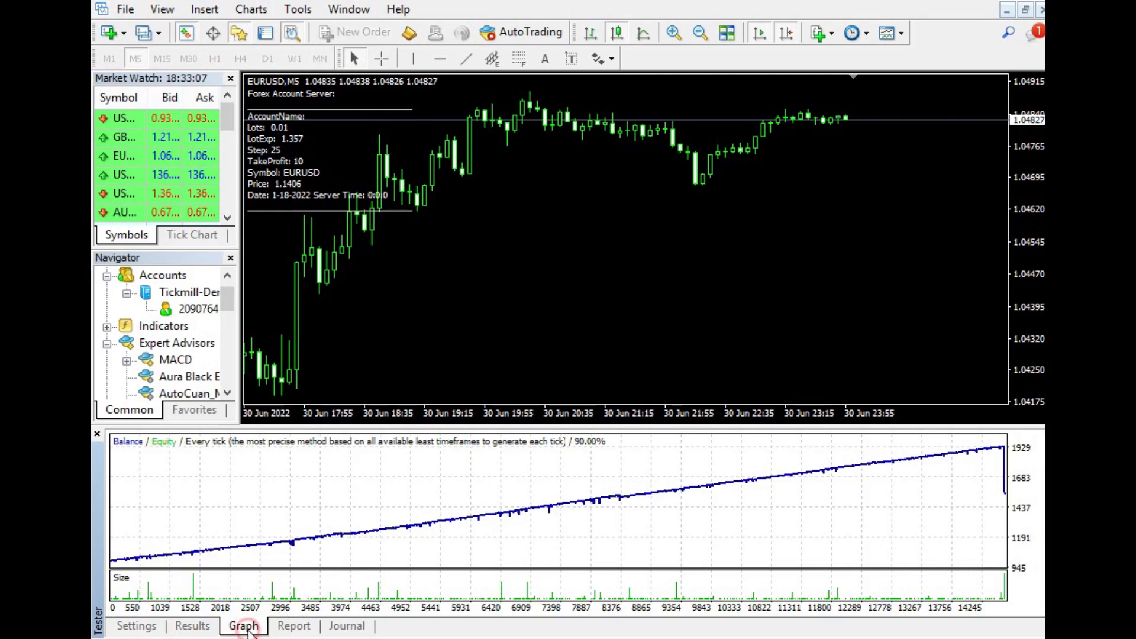
{"action": "left_click", "coordinate": [294, 625]}
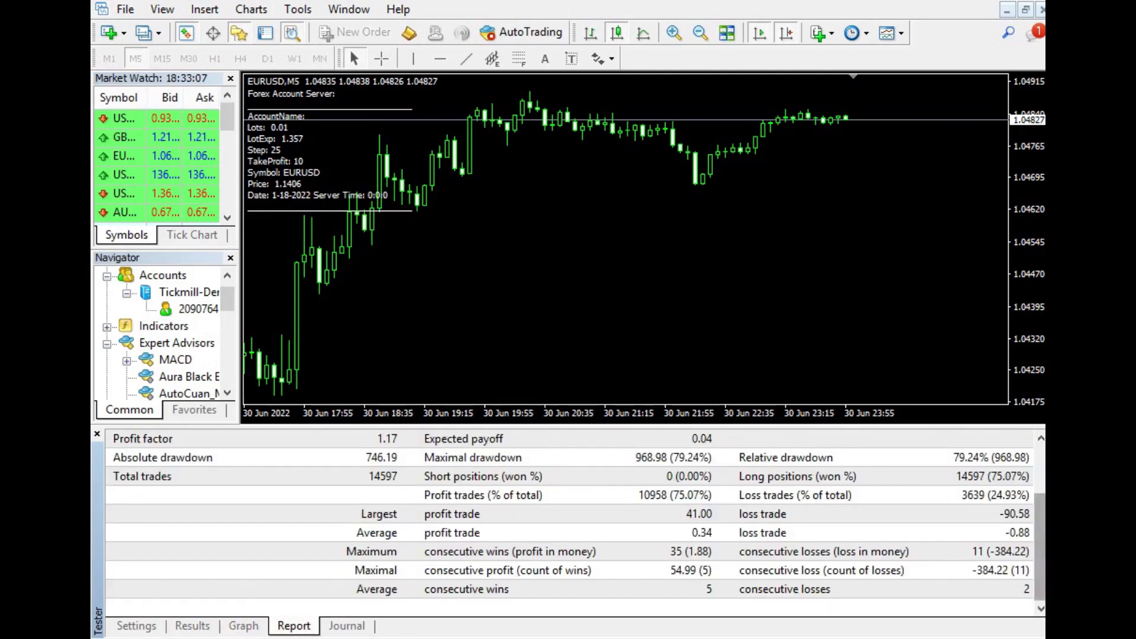
{"action": "scroll", "scroll_direction": "up", "scroll_amount": 3}
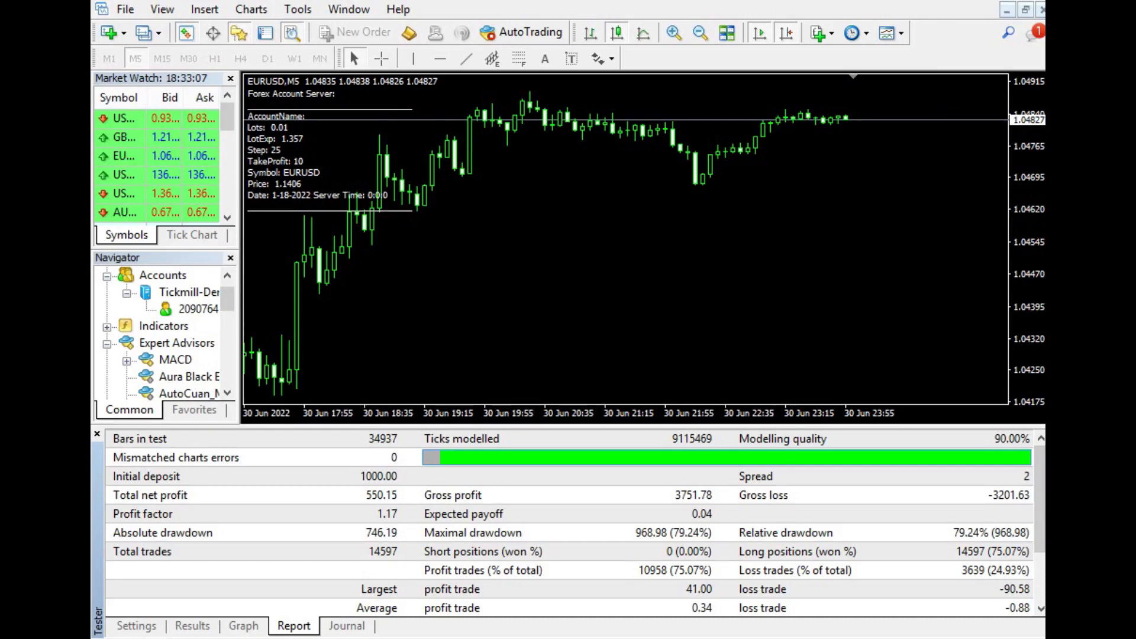
{"action": "left_click", "coordinate": [135, 625]}
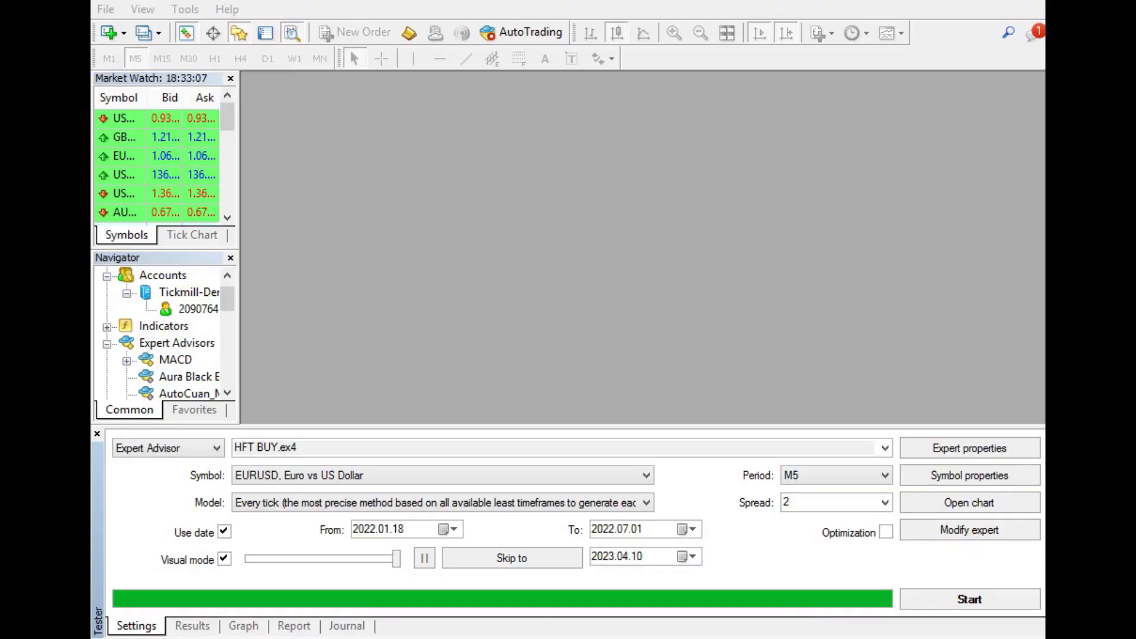
{"action": "mouse_move", "coordinate": [886, 447]}
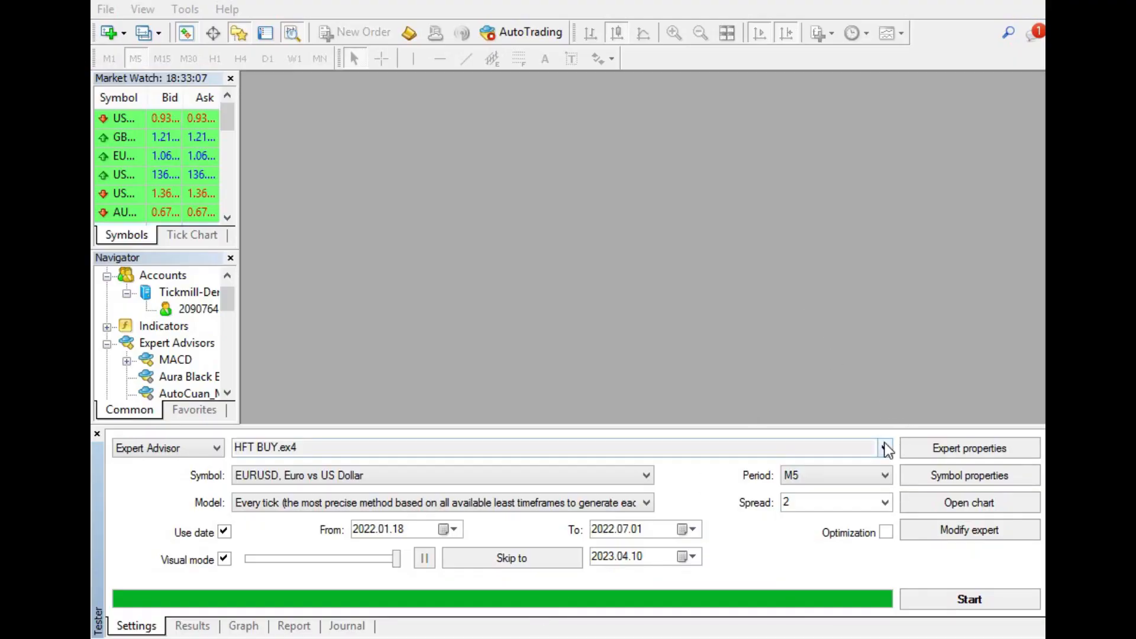
- Select the HFT BUY.ex4 expert and set the test period from 18 January to 1 July 2022
{"action": "left_click", "coordinate": [885, 448]}
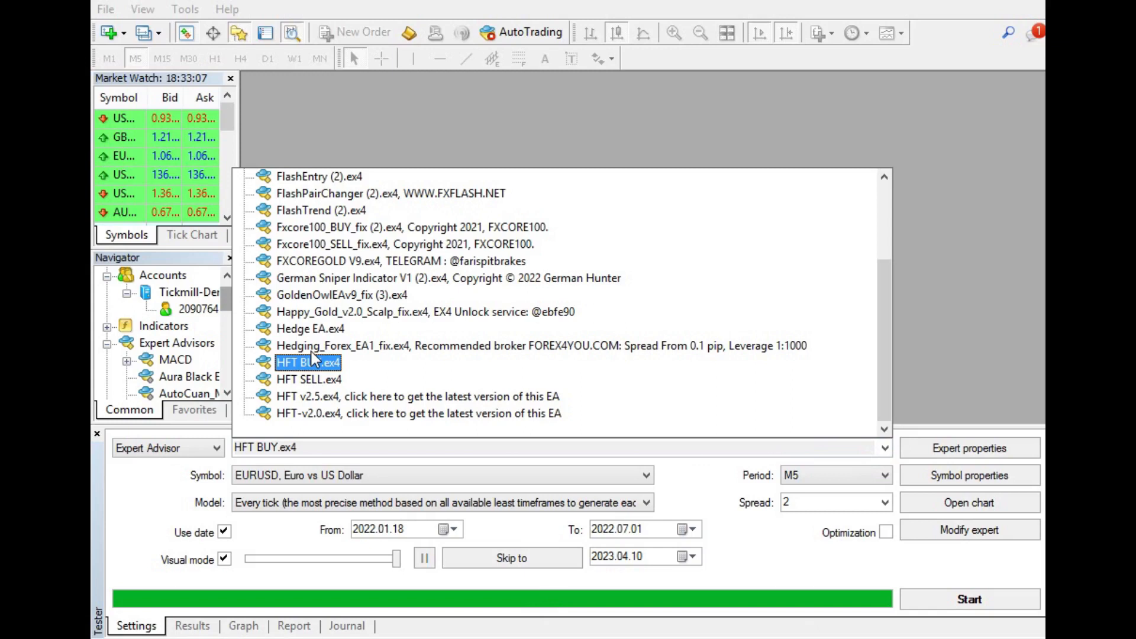
{"action": "left_click", "coordinate": [308, 362]}
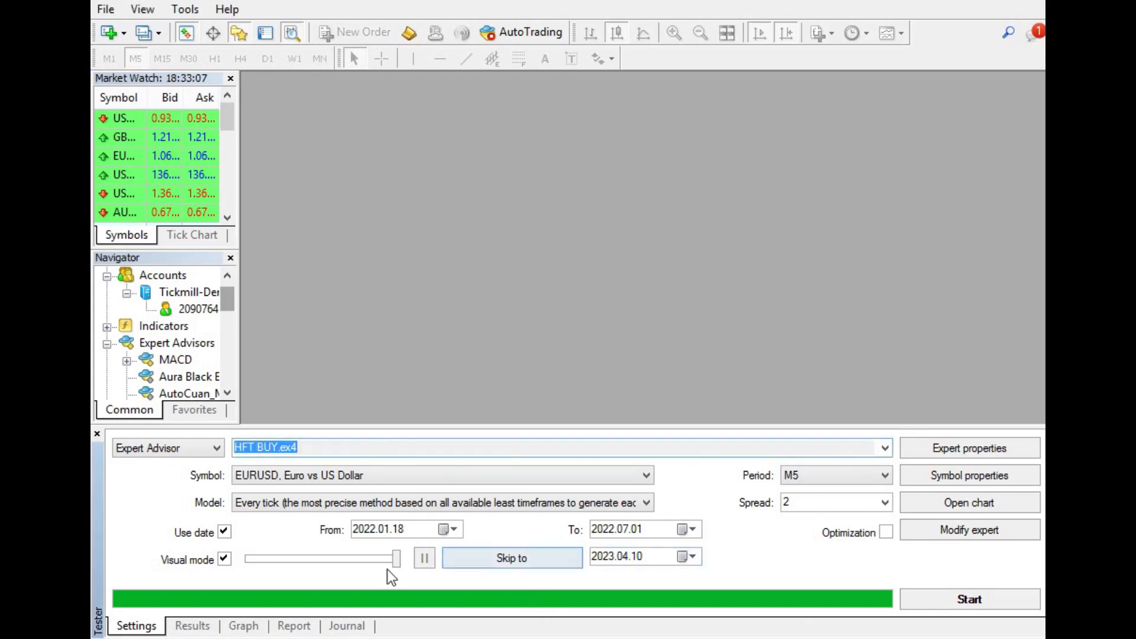
{"action": "left_click", "coordinate": [453, 529]}
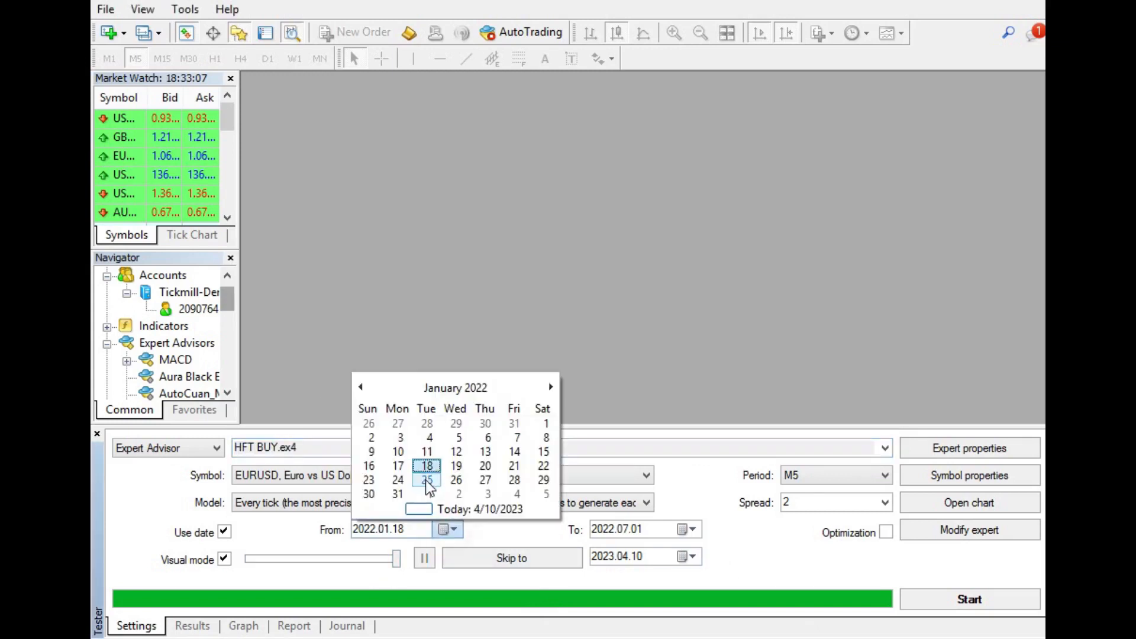
{"action": "left_click", "coordinate": [427, 465]}
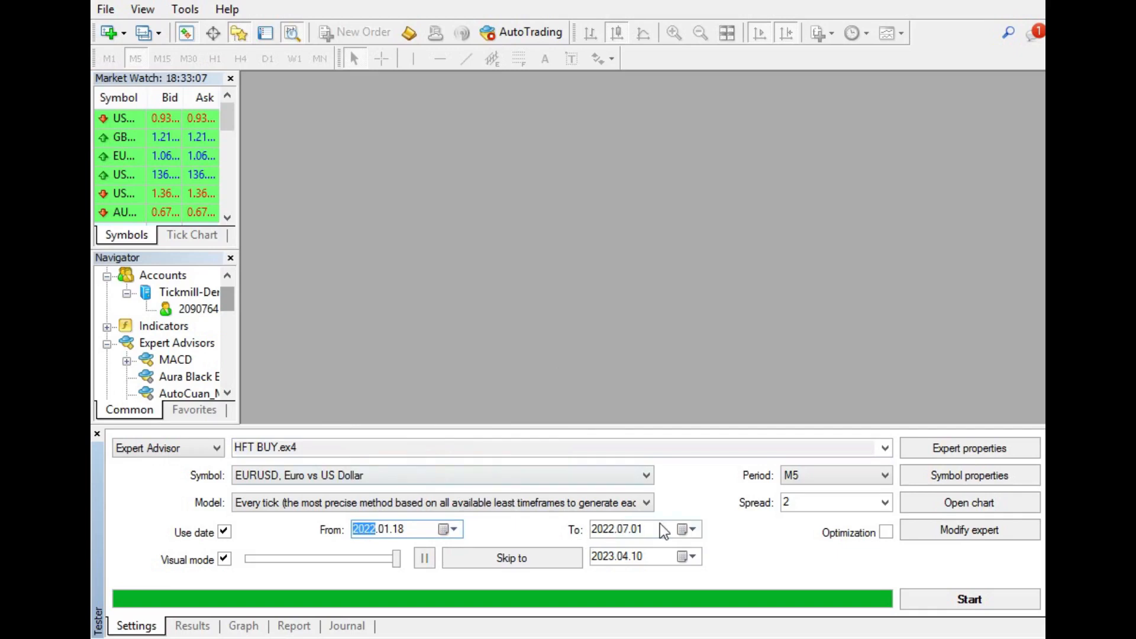
{"action": "left_click", "coordinate": [685, 529]}
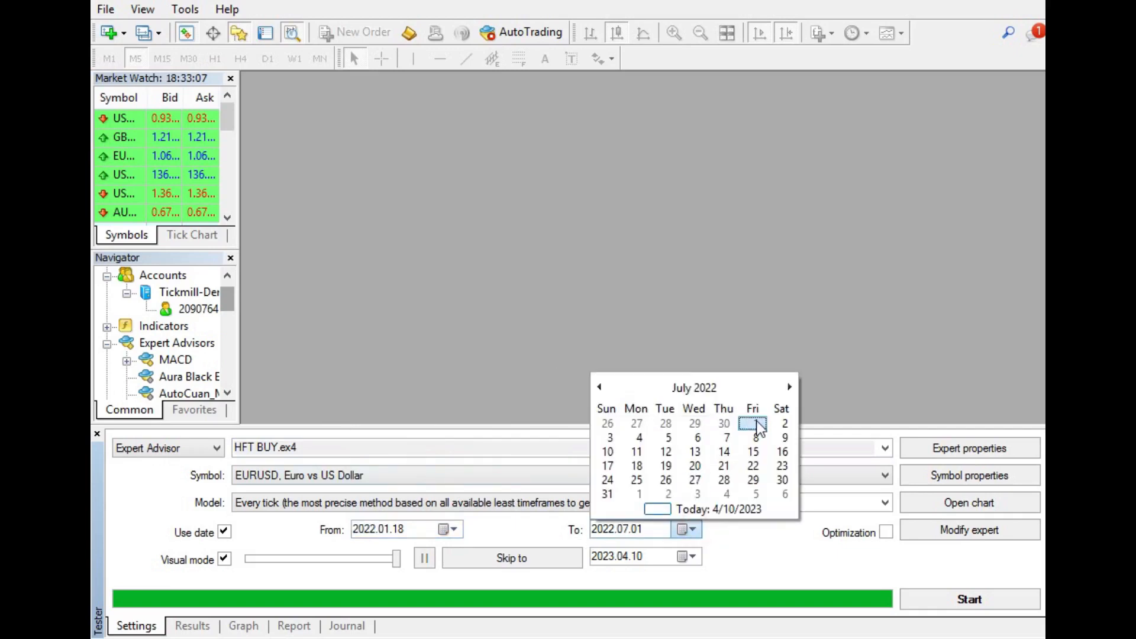
{"action": "left_click", "coordinate": [970, 599]}
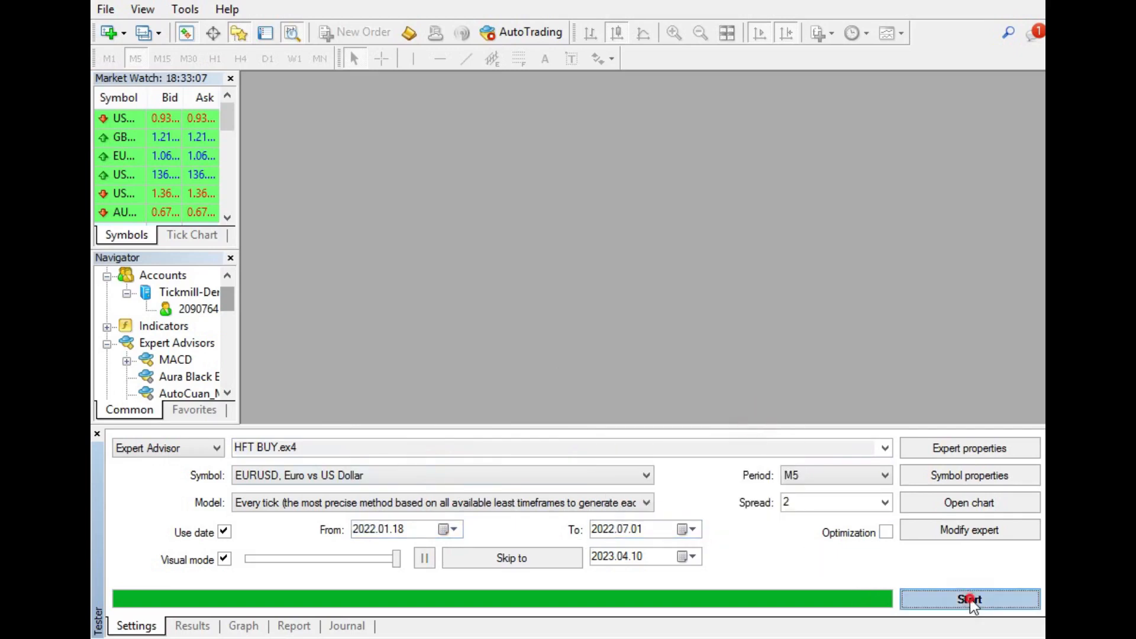
- Start the HFT BUY visual backtest on EURUSD M5
{"action": "left_click", "coordinate": [969, 599]}
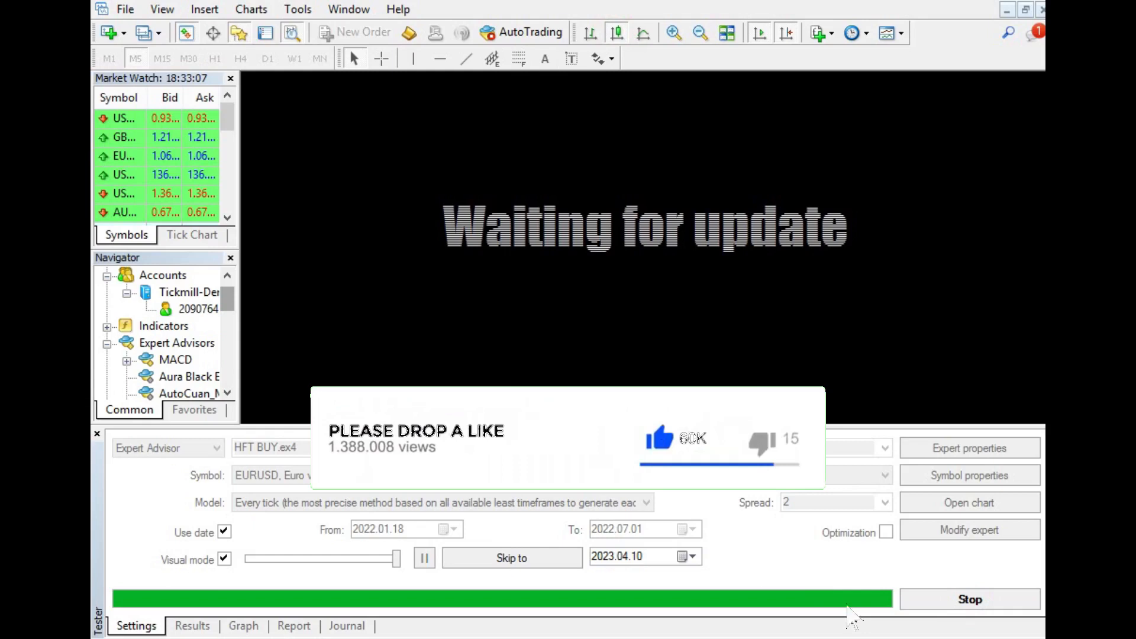
{"action": "mouse_move", "coordinate": [853, 615]}
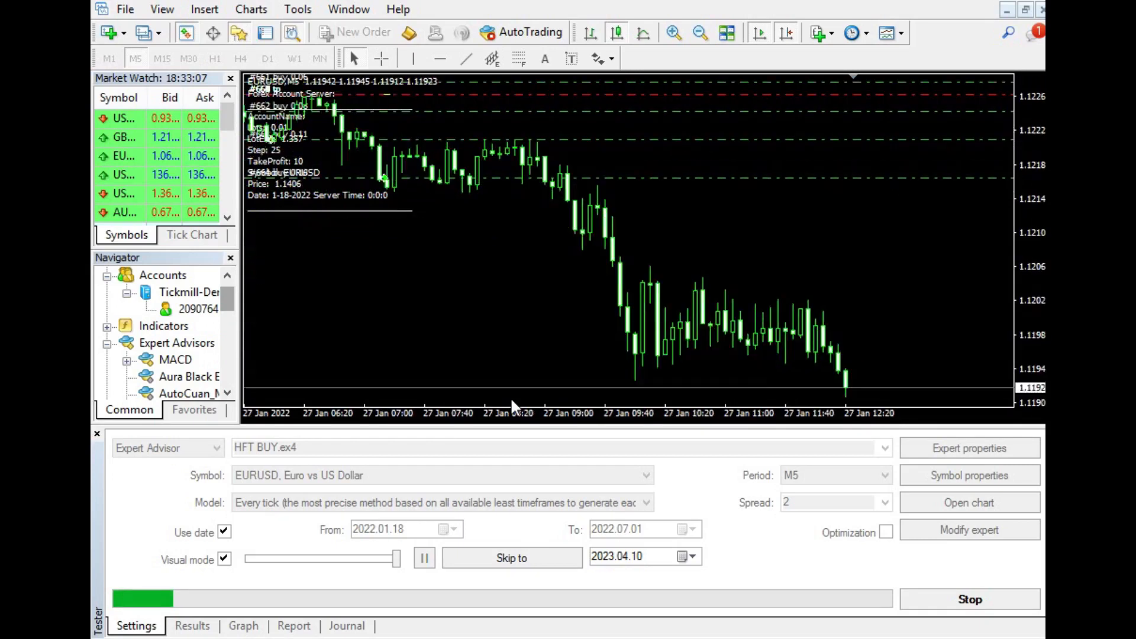
{"action": "left_click", "coordinate": [192, 625]}
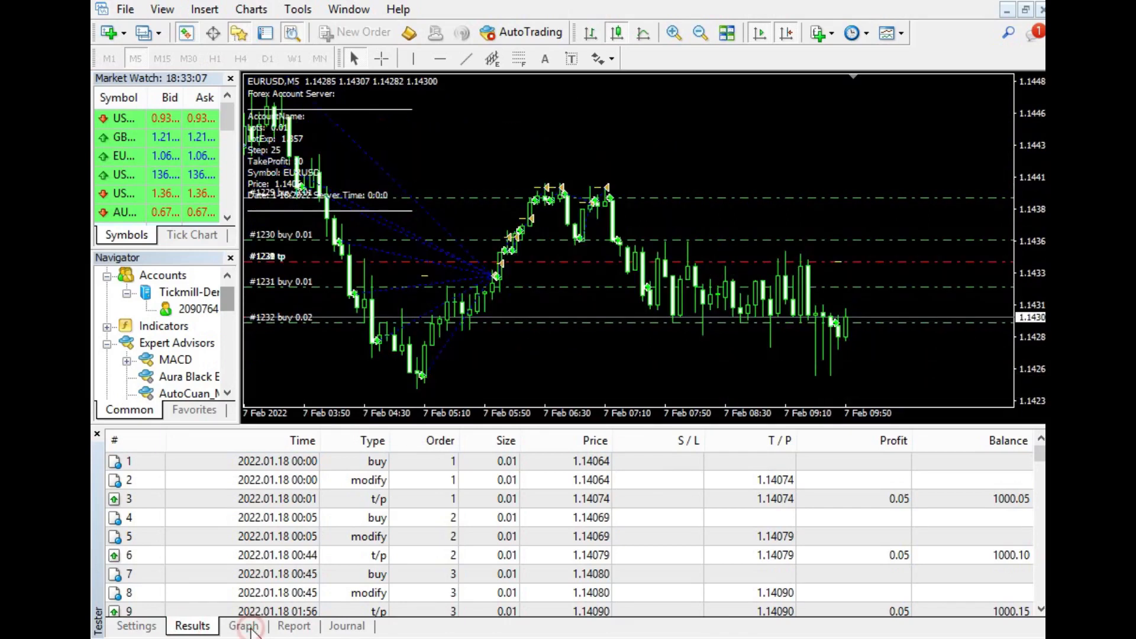
{"action": "left_click", "coordinate": [244, 625]}
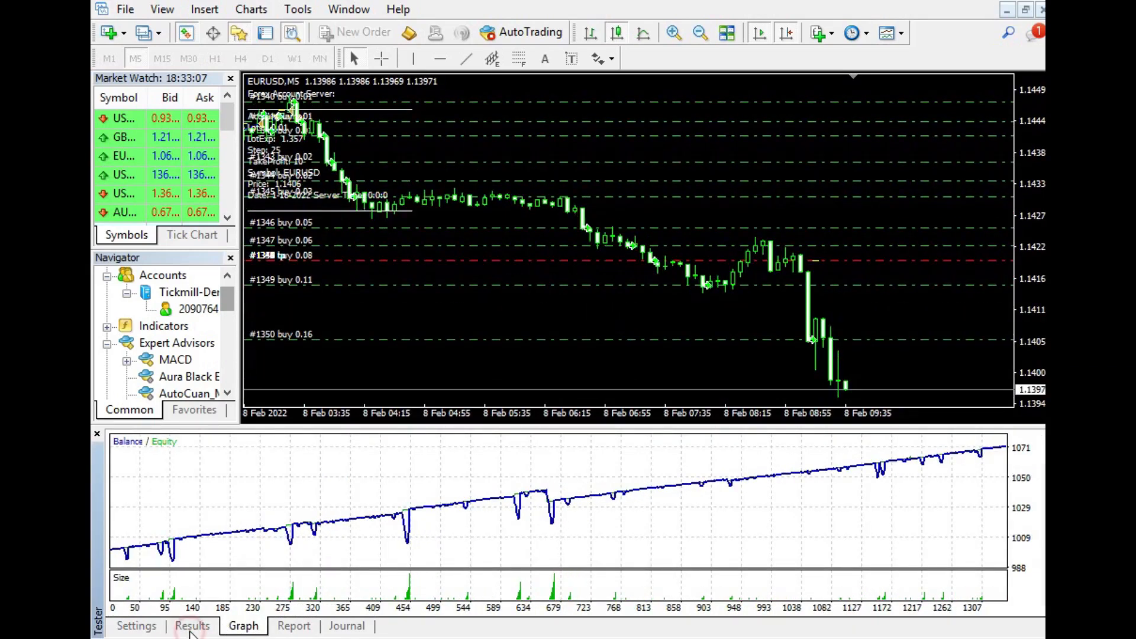
{"action": "left_click", "coordinate": [135, 625]}
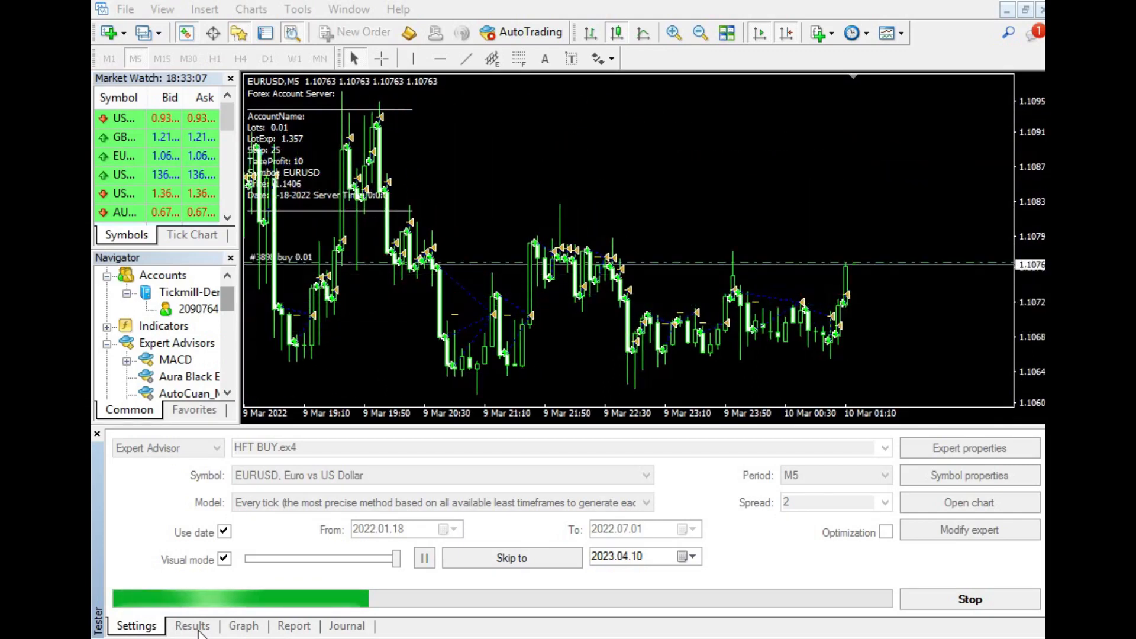
{"action": "left_click", "coordinate": [192, 625]}
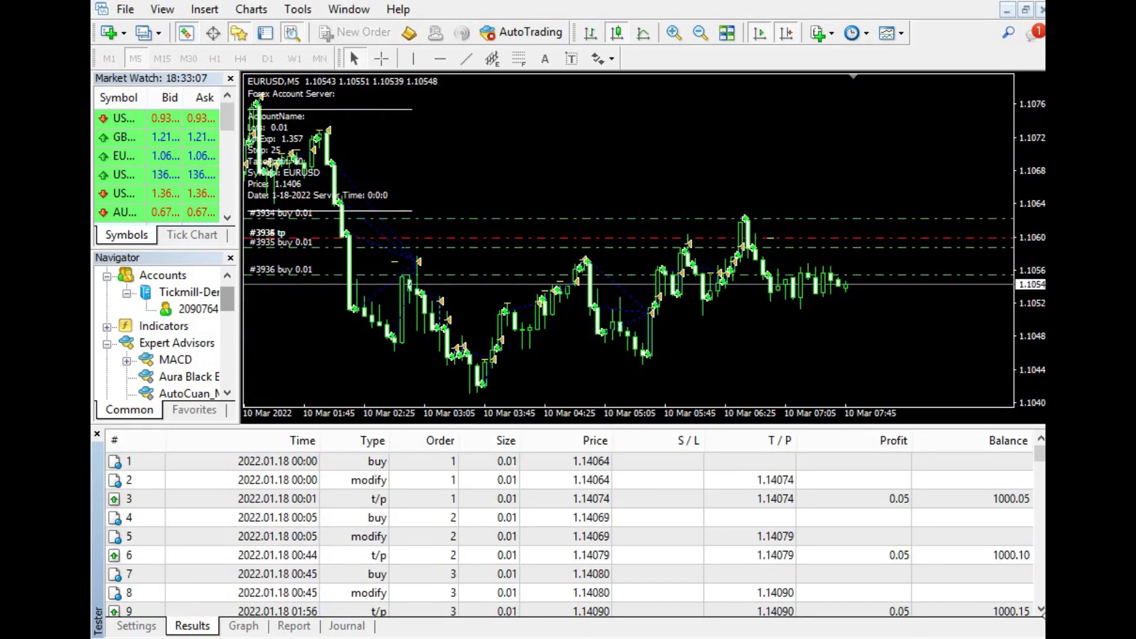
{"action": "scroll", "scroll_direction": "right", "scroll_amount": 3}
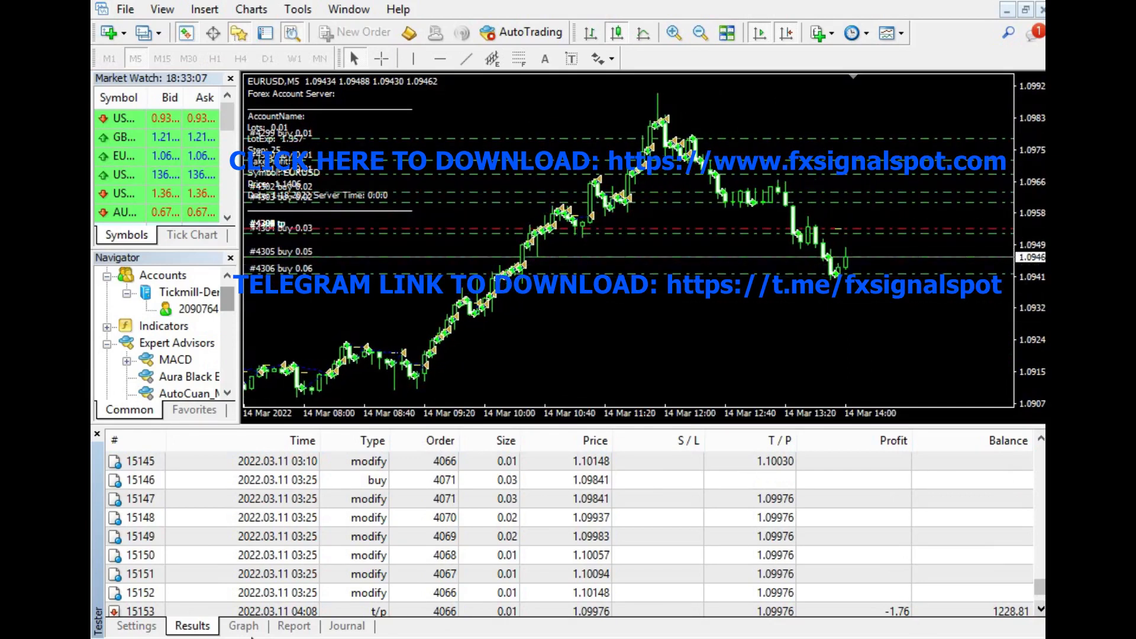
{"action": "left_click", "coordinate": [244, 625]}
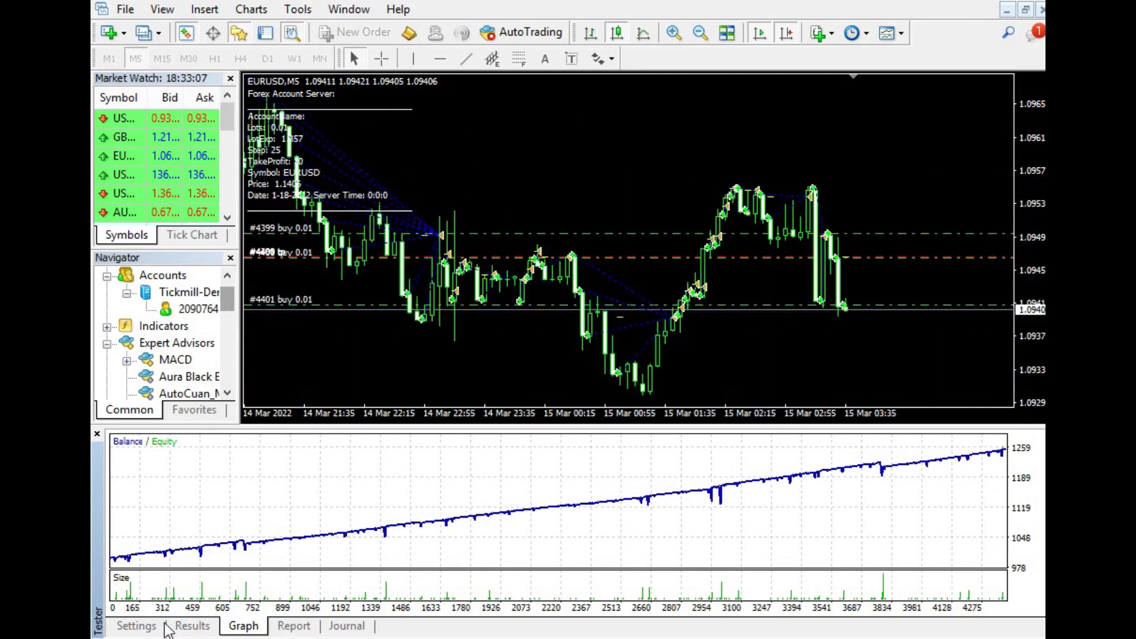
{"action": "scroll", "scroll_direction": "right", "scroll_amount": 3}
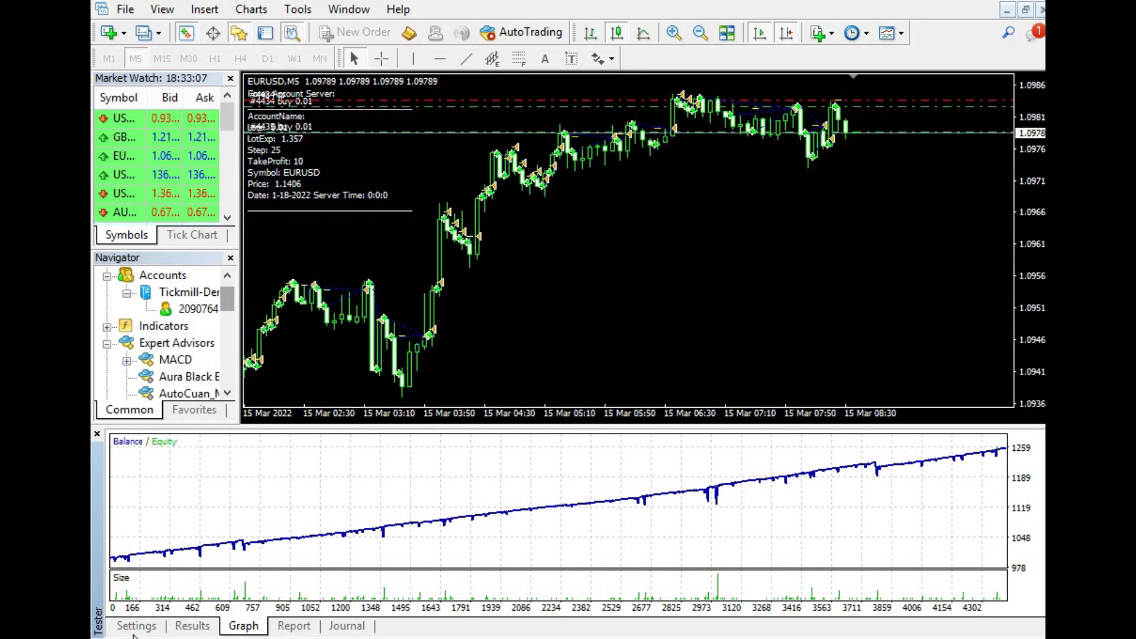
{"action": "left_click", "coordinate": [136, 625]}
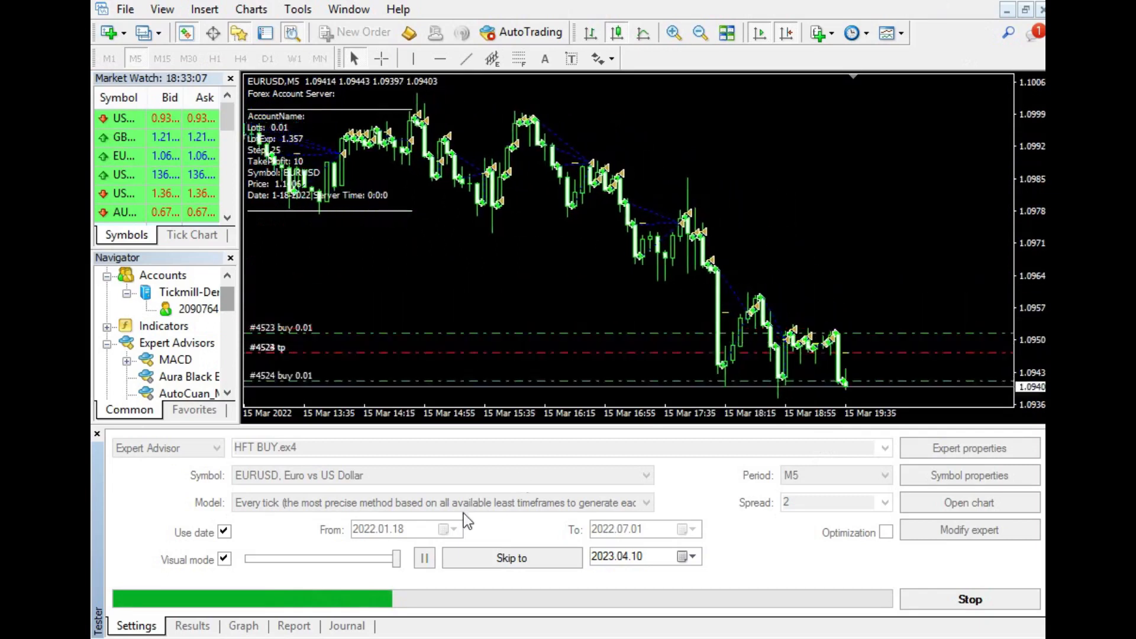
- Skip the visual test ahead to May 2022 and check the rising balance graph
{"action": "left_click", "coordinate": [511, 557]}
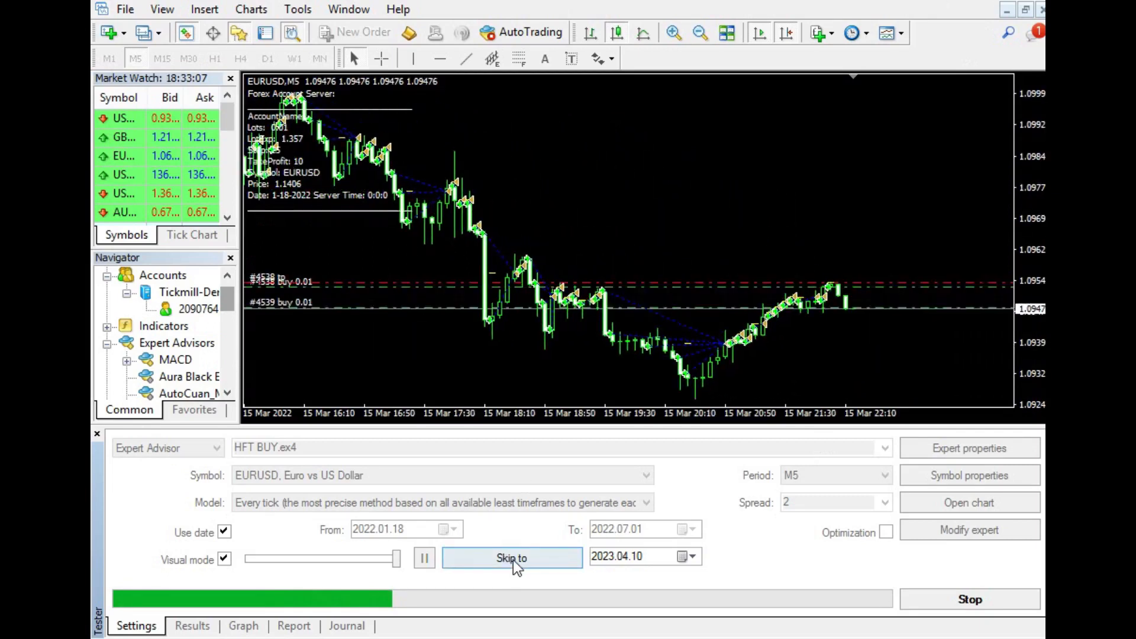
{"action": "left_click", "coordinate": [511, 558]}
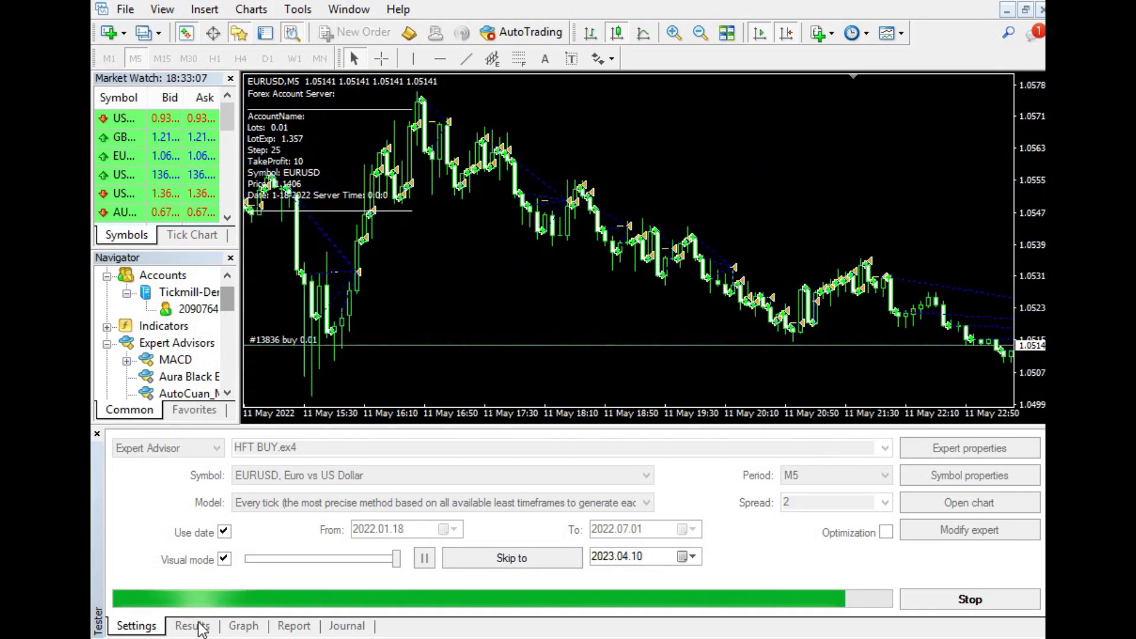
{"action": "left_click", "coordinate": [244, 625]}
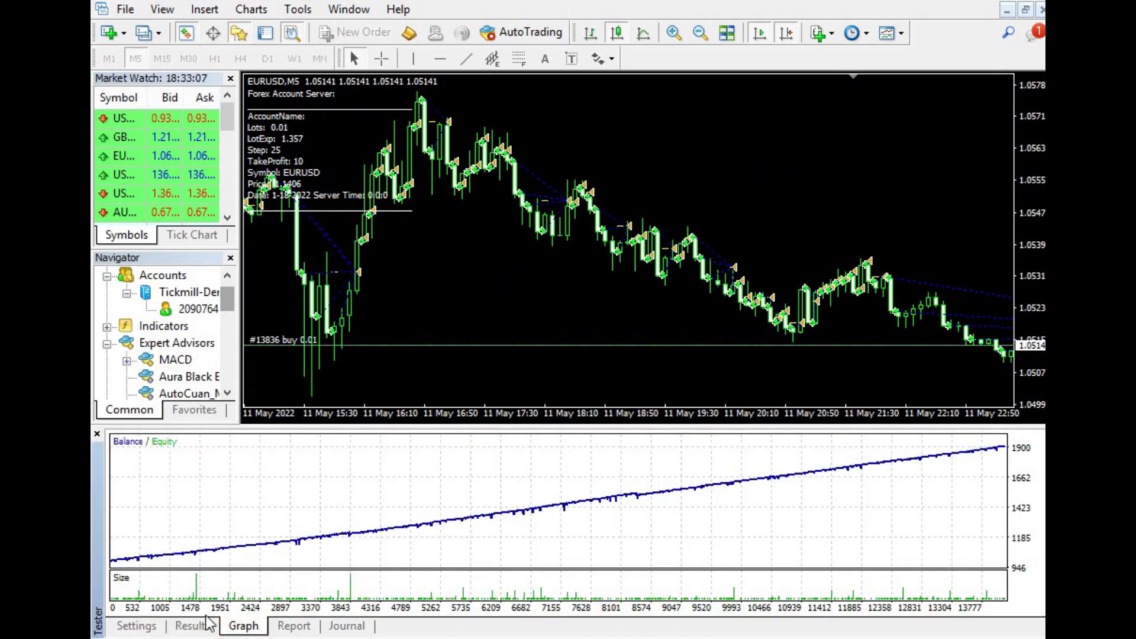
{"action": "left_click", "coordinate": [137, 625]}
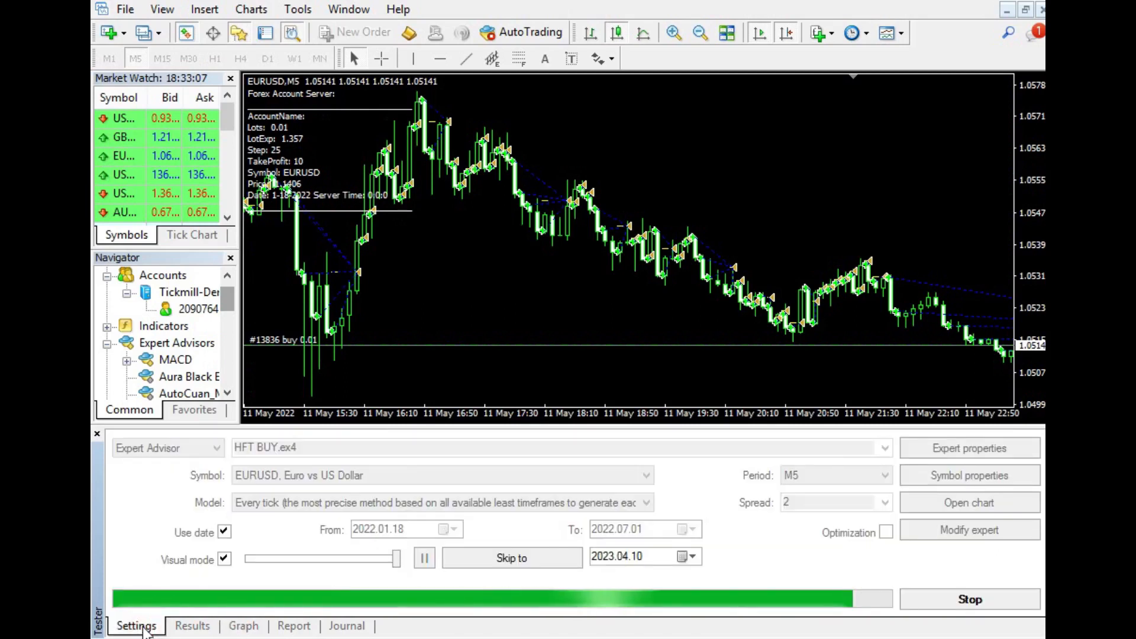
{"action": "mouse_move", "coordinate": [124, 524]}
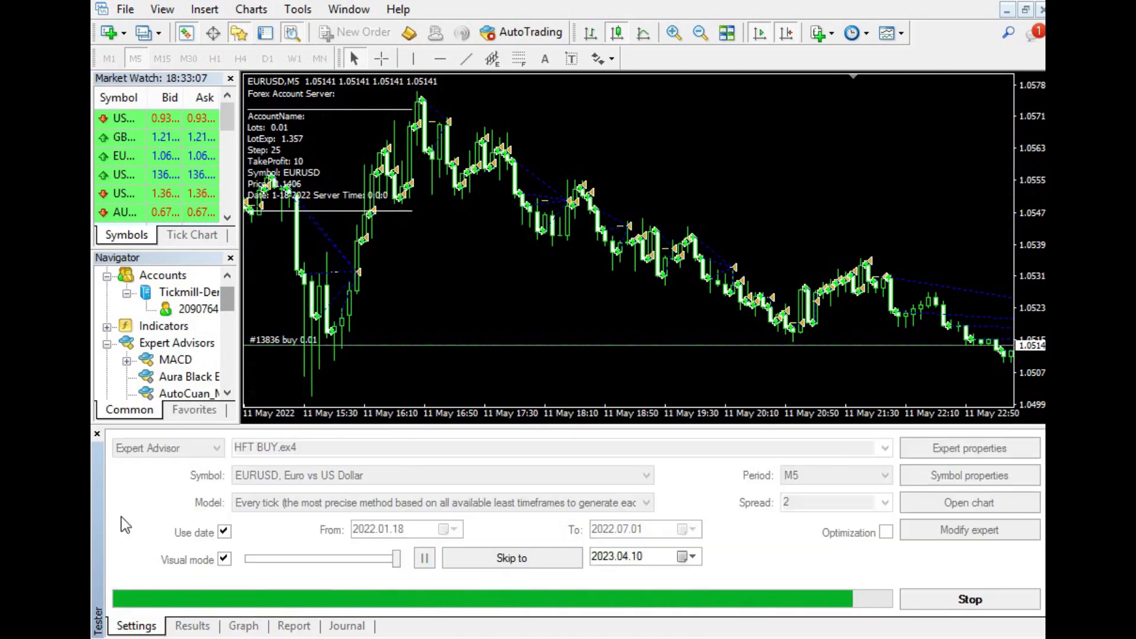
{"action": "left_click", "coordinate": [192, 625]}
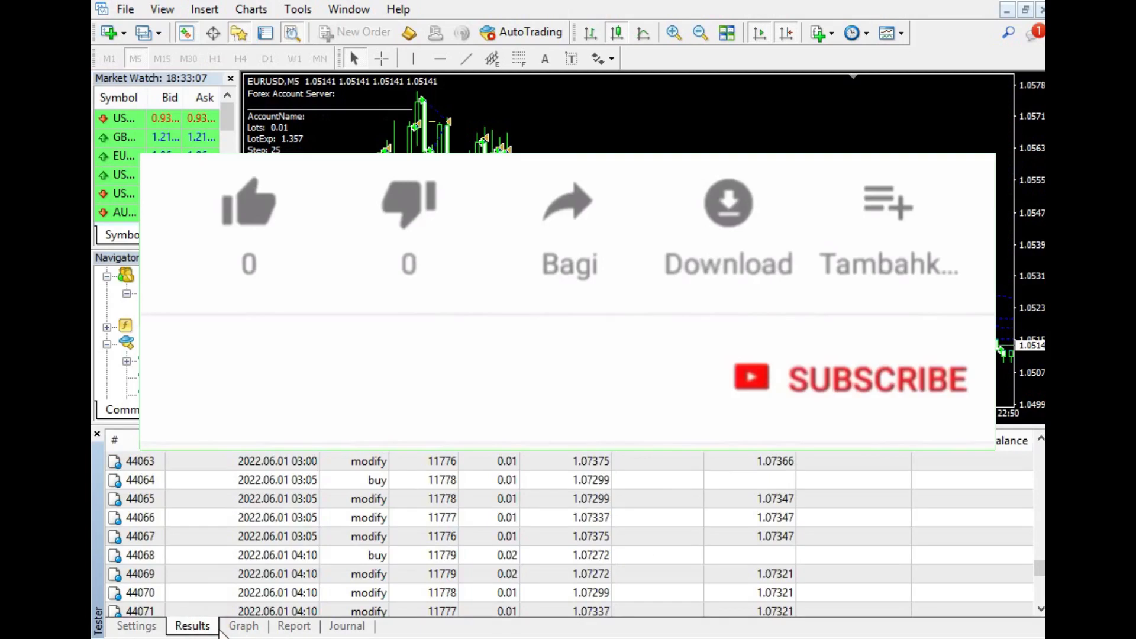
{"action": "left_click", "coordinate": [244, 626]}
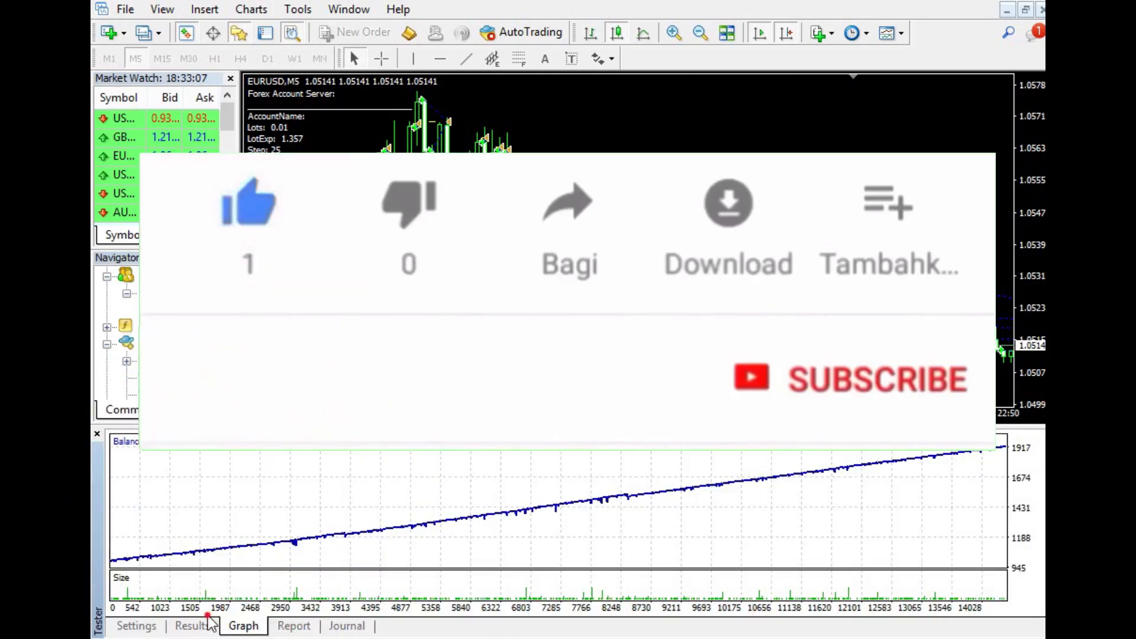
{"action": "left_click", "coordinate": [136, 625]}
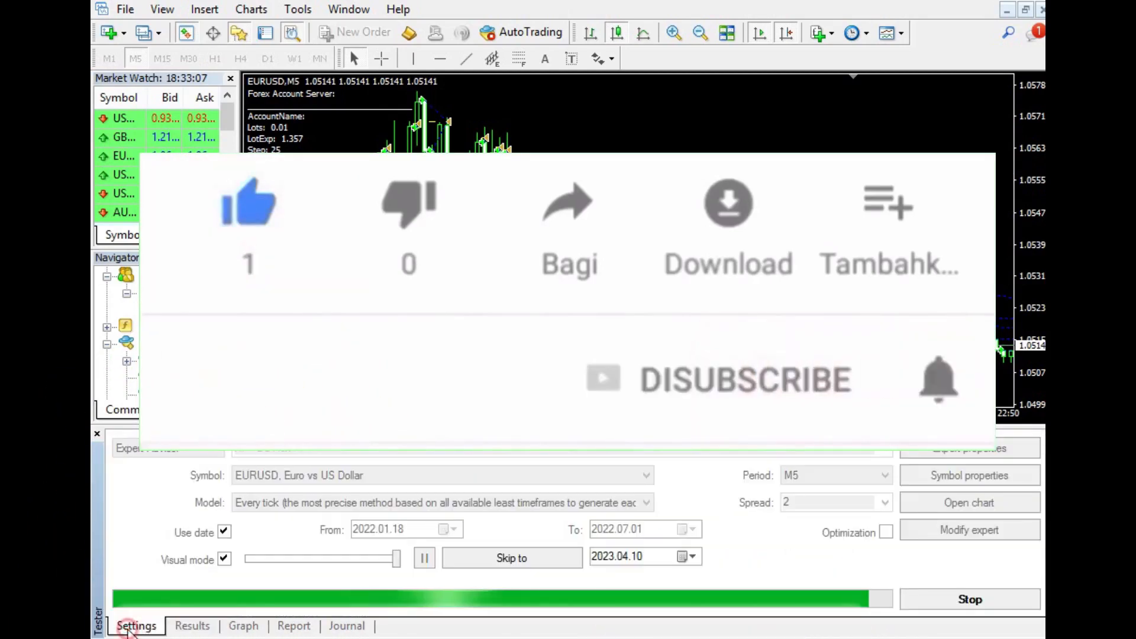